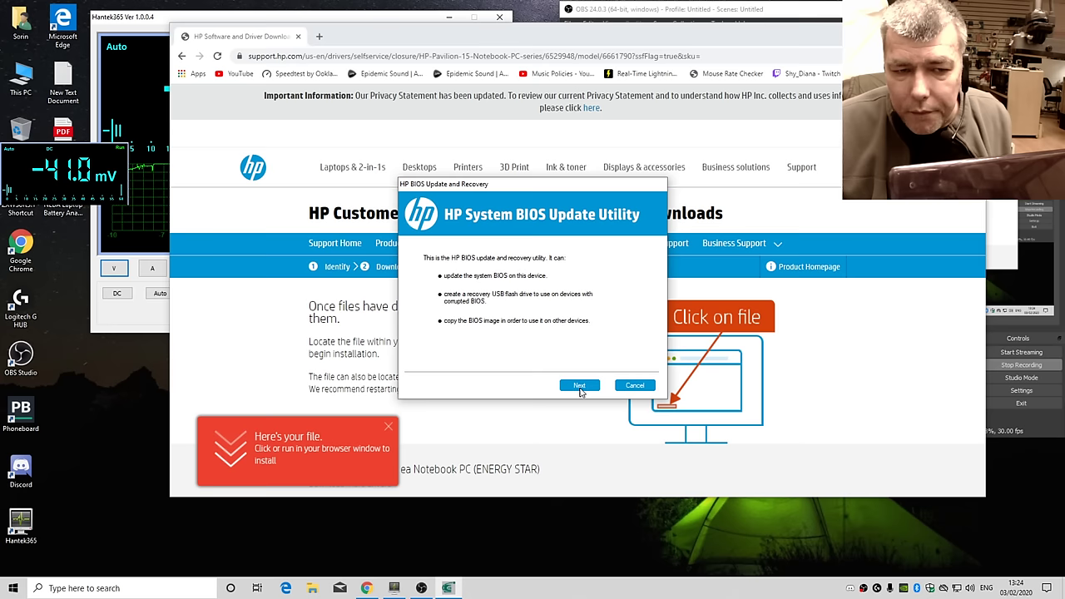
Continue past the introduction to the USB flash drive selection step.
left_click(579, 386)
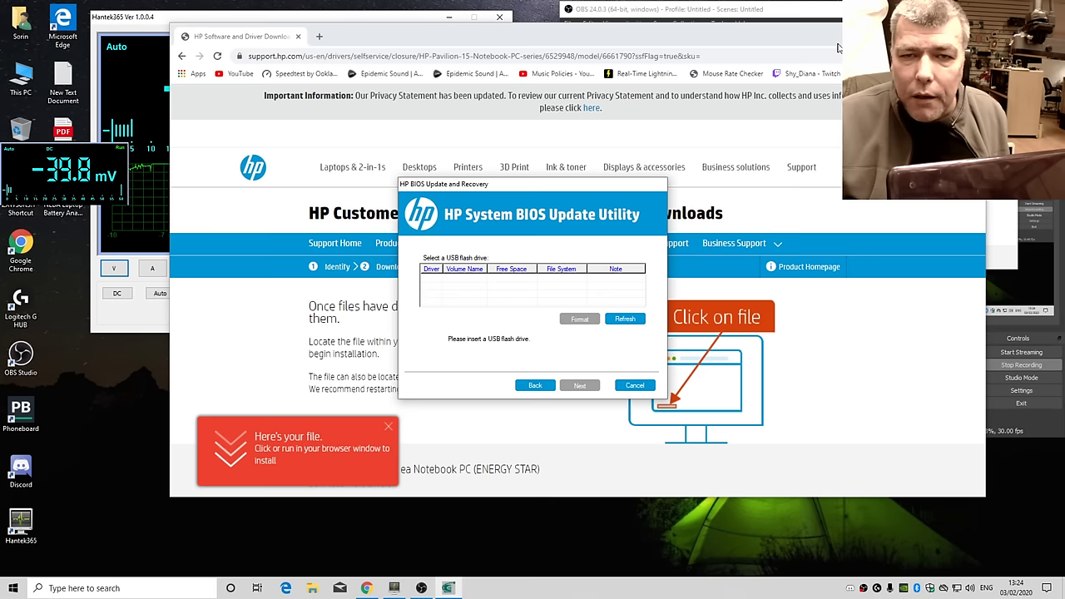